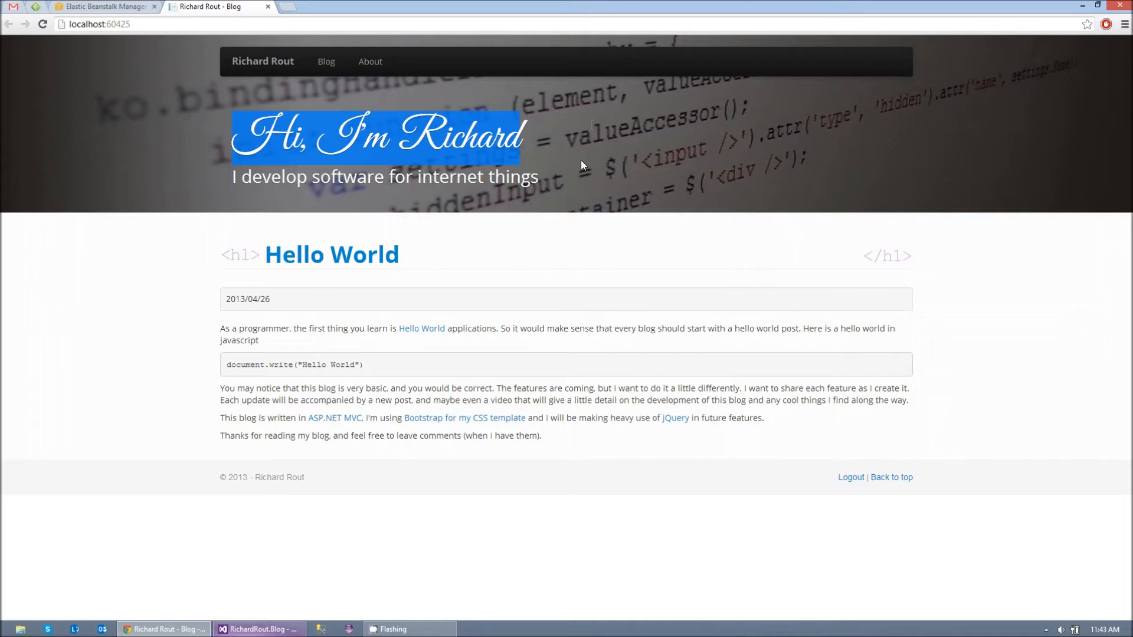
pyautogui.moveTo(564, 194)
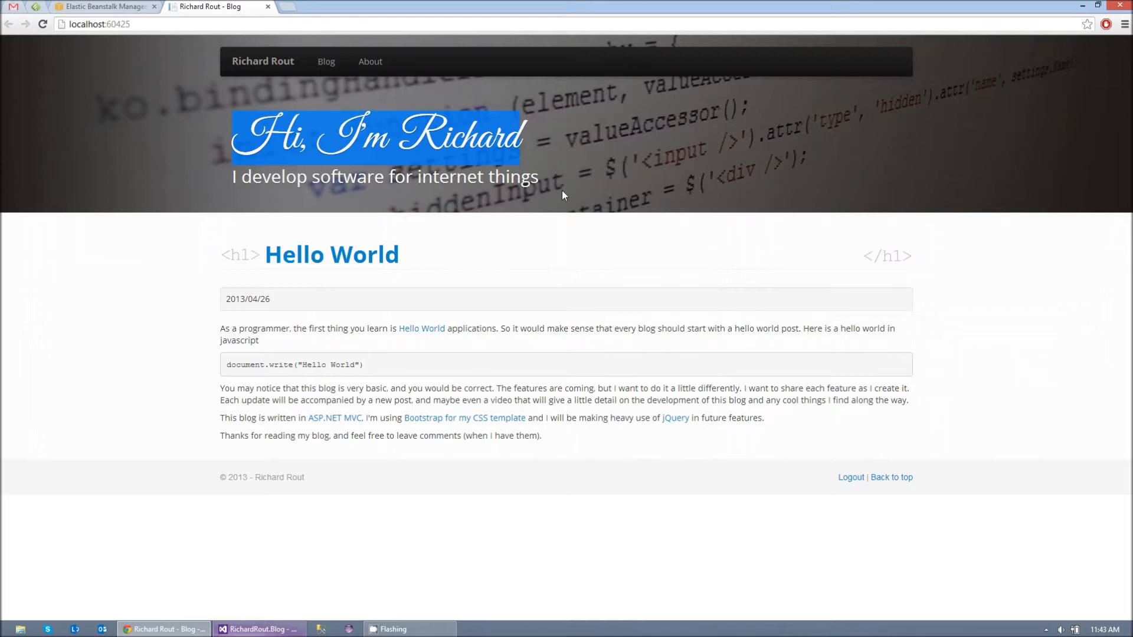
pyautogui.moveTo(521, 198)
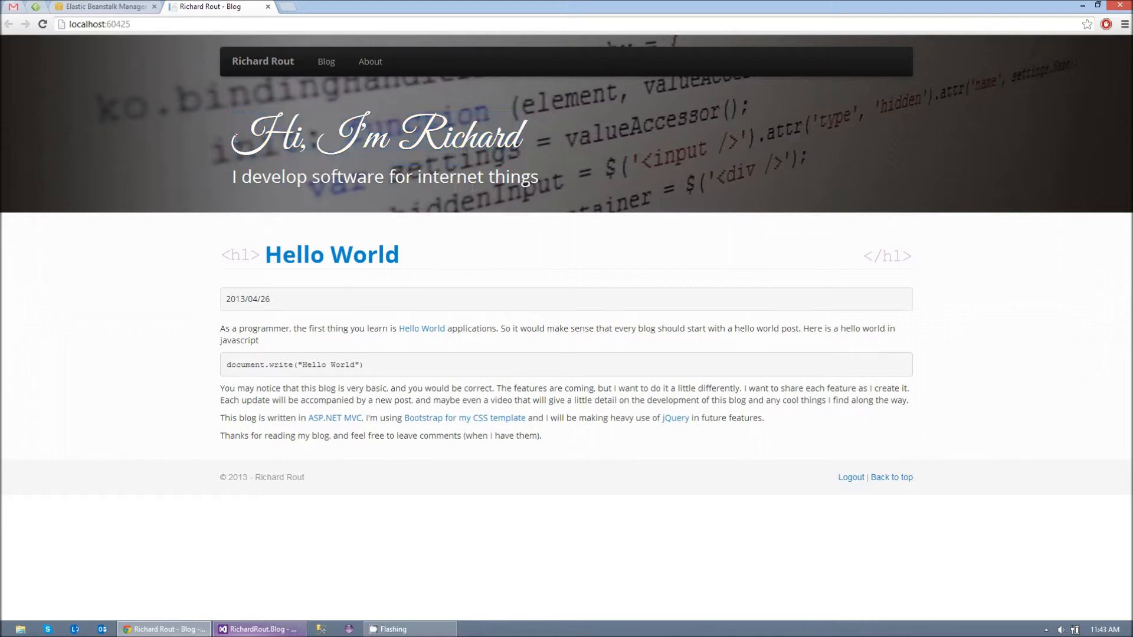
# Visit the Rich-Rout-Blog environment's live URL, see the sample Congratulations page, and close it
pyautogui.click(106, 7)
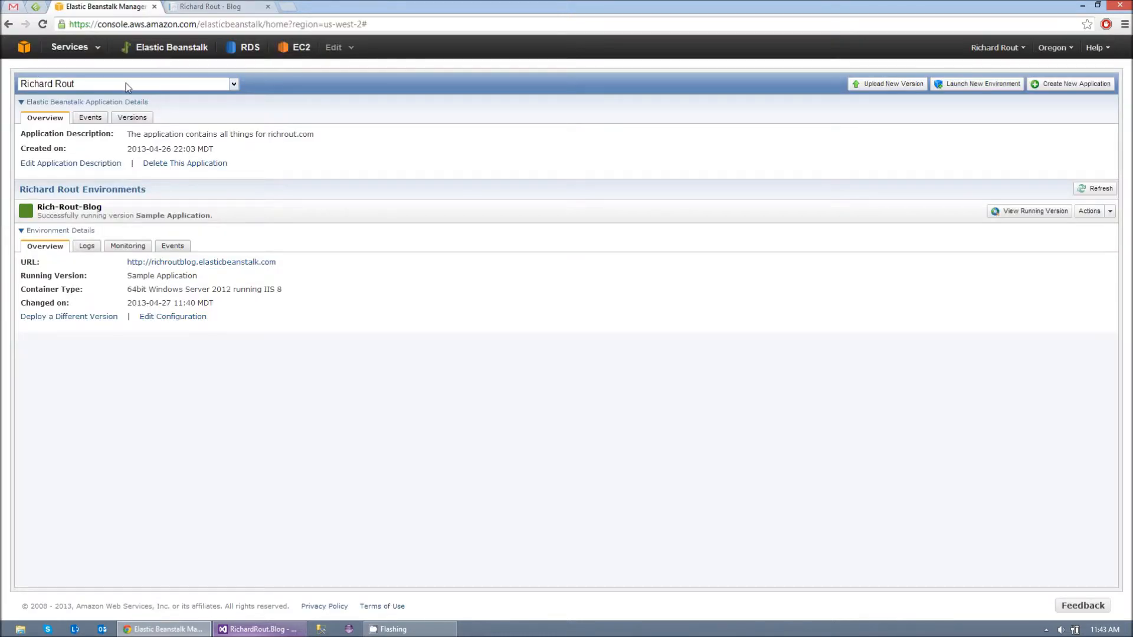
pyautogui.moveTo(149, 219)
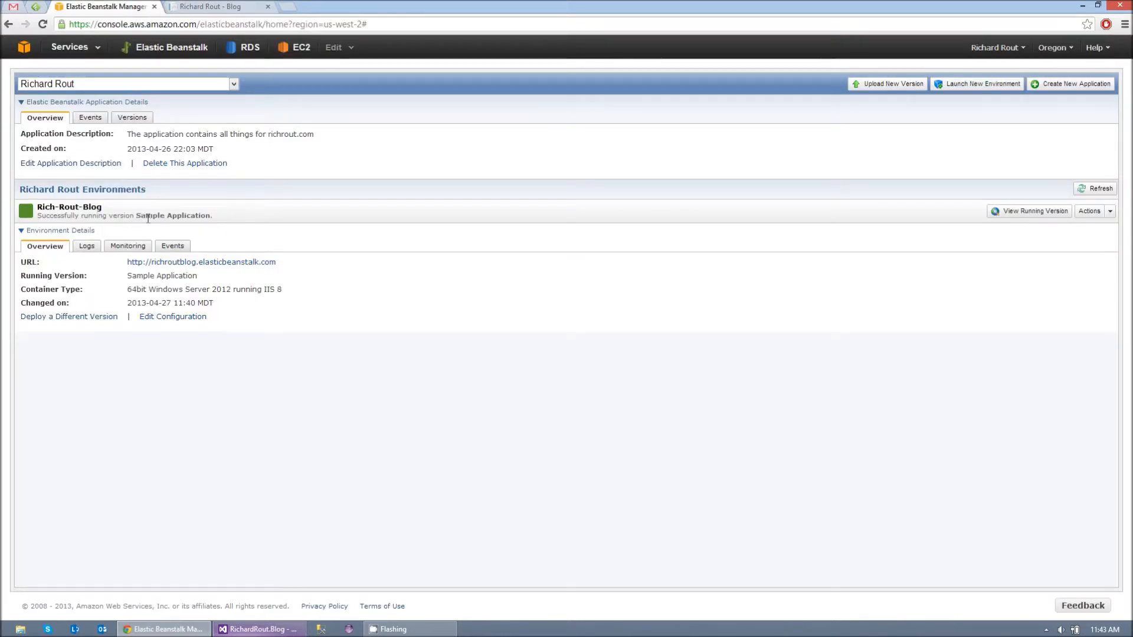
pyautogui.doubleClick(172, 215)
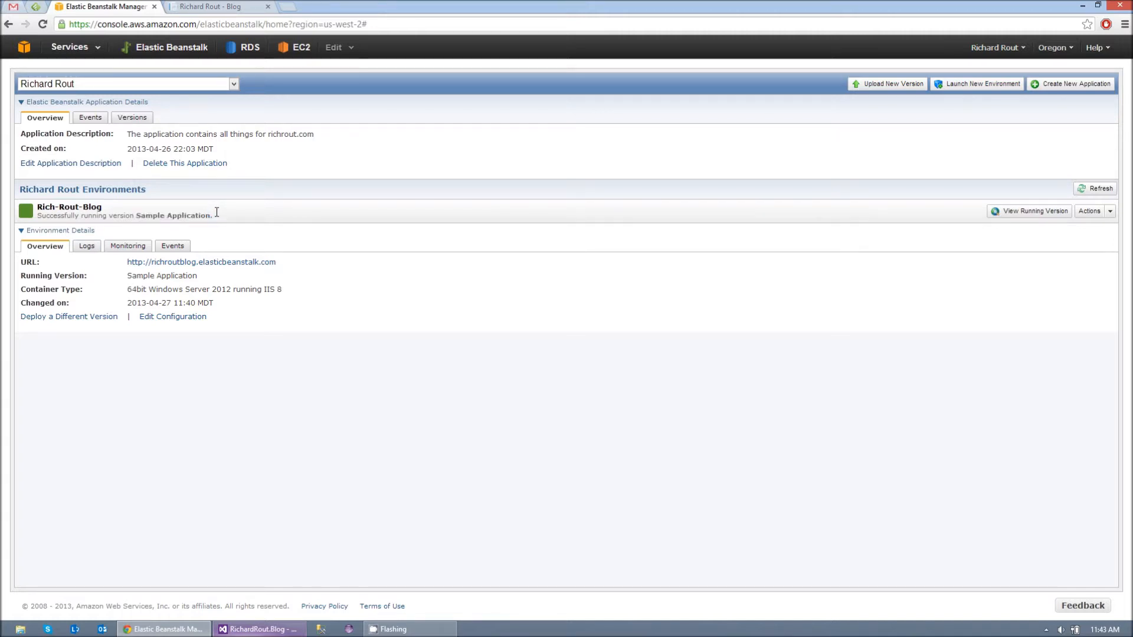
pyautogui.click(202, 262)
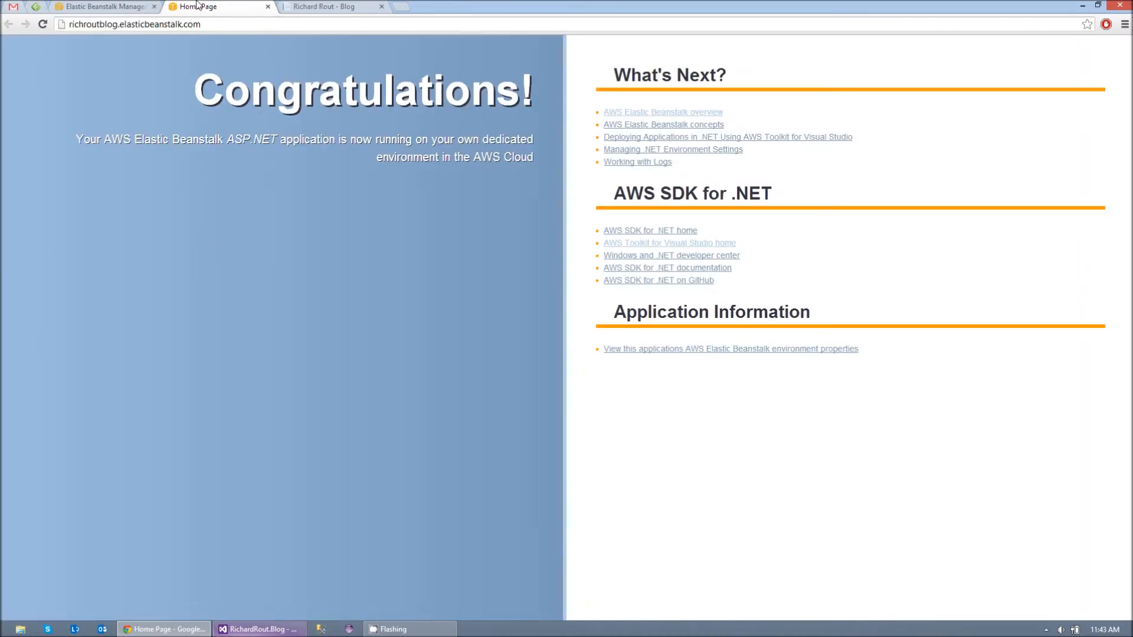
pyautogui.click(102, 7)
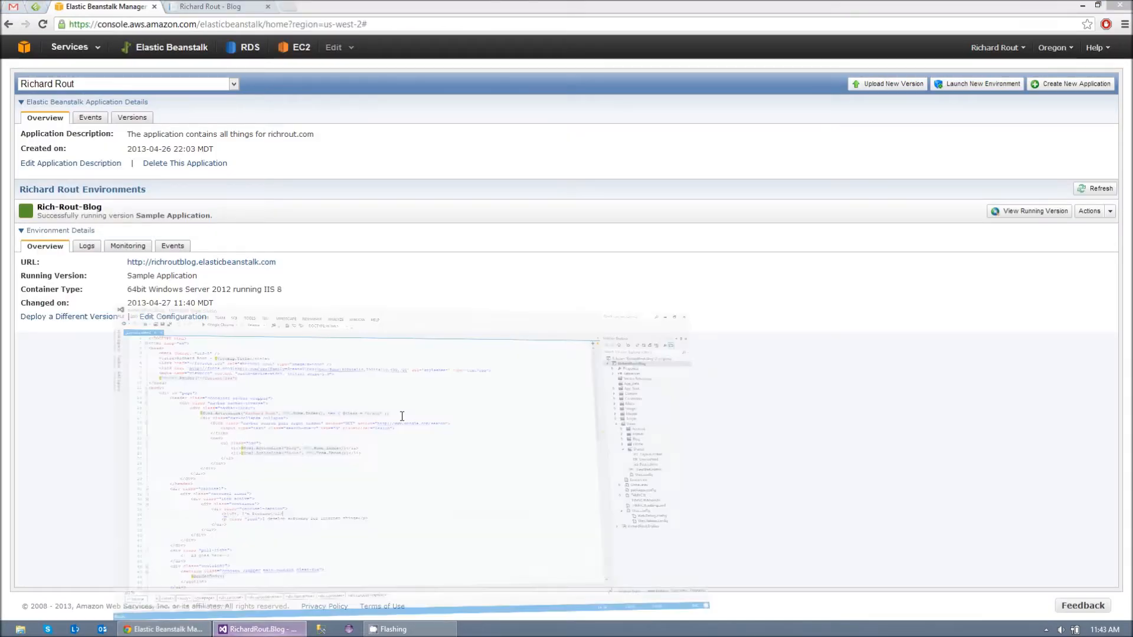
# Bring Visual Studio forward with RichardRout.Blog's _Layout.cshtml open, after a glance at the local blog in Chrome
pyautogui.click(258, 629)
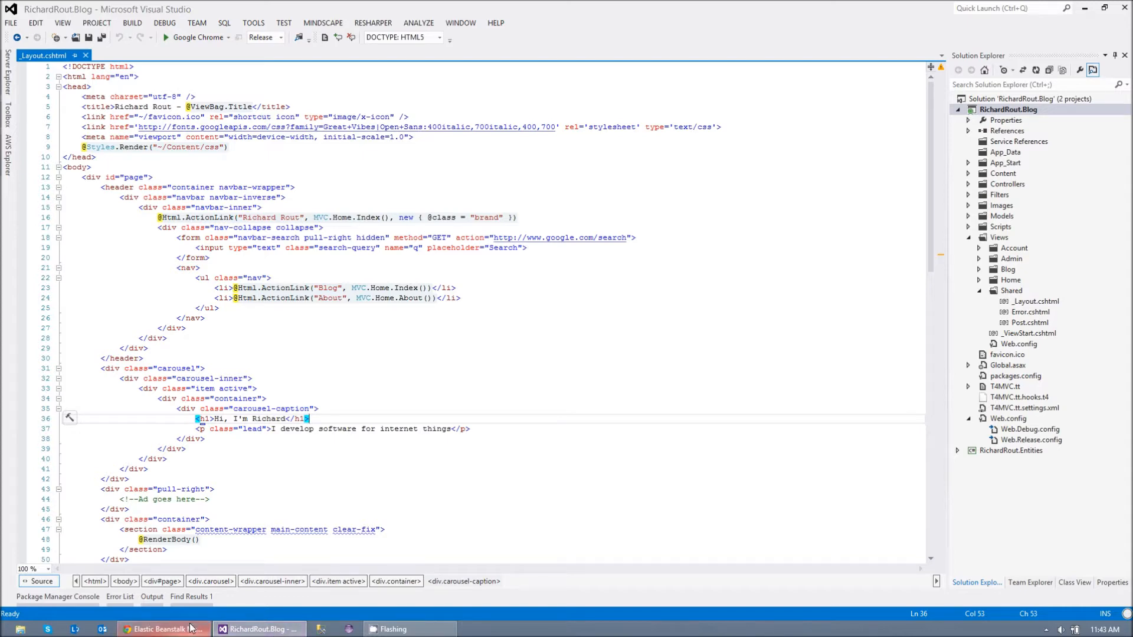
pyautogui.click(166, 629)
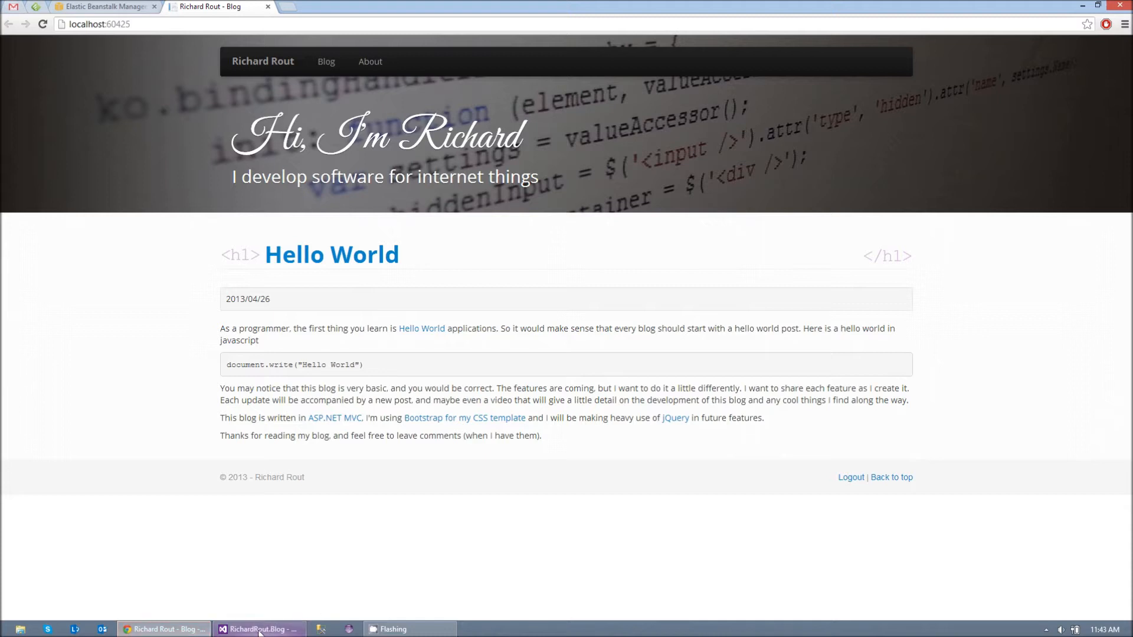
pyautogui.click(258, 629)
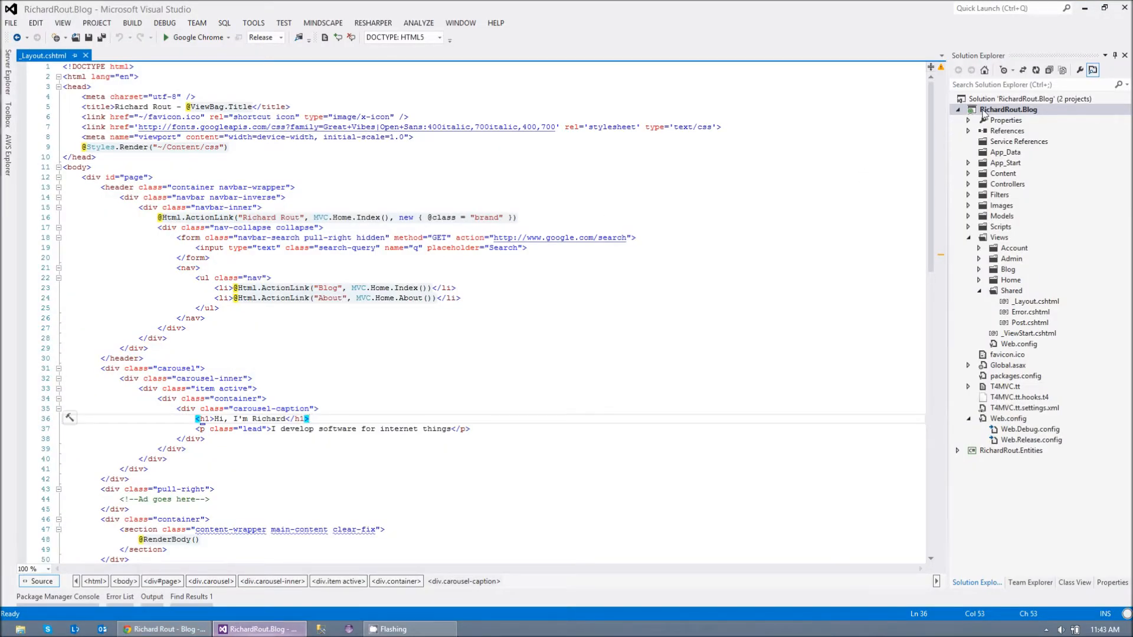
# Start Publish to AWS for RichardRout.Blog, redeploying to the existing Richard Rout application
pyautogui.rightClick(1009, 109)
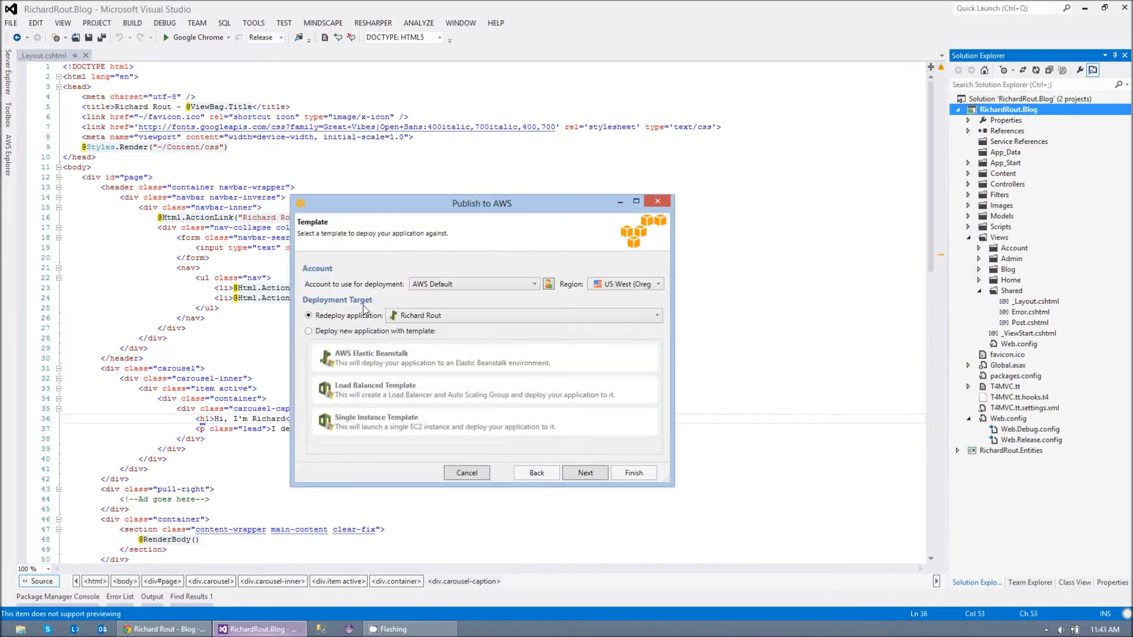
pyautogui.click(652, 315)
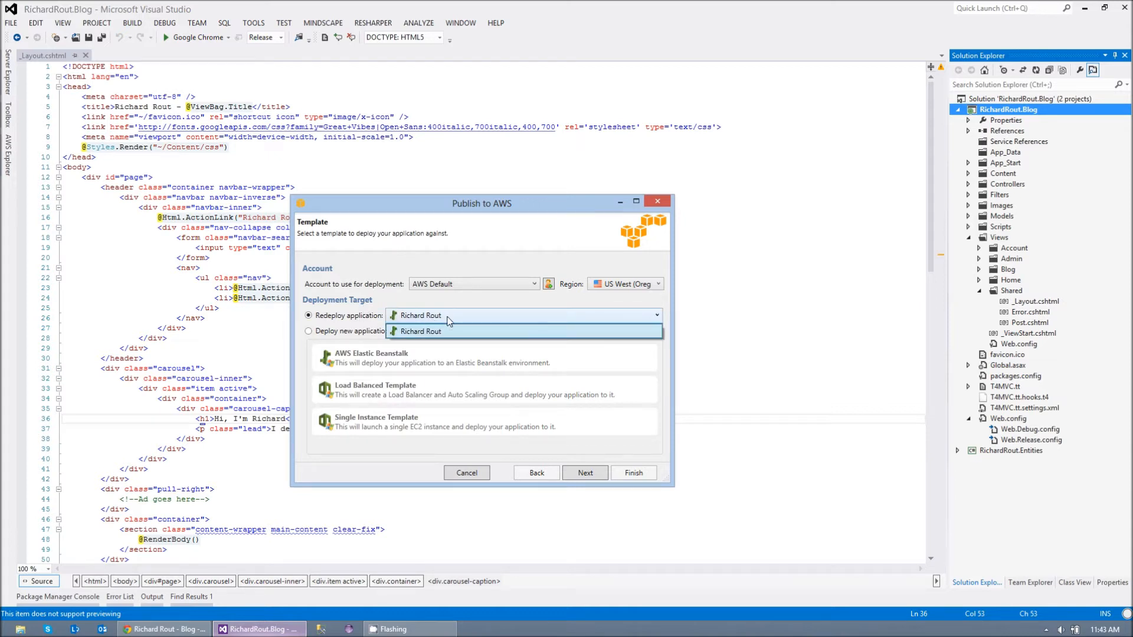
pyautogui.click(419, 331)
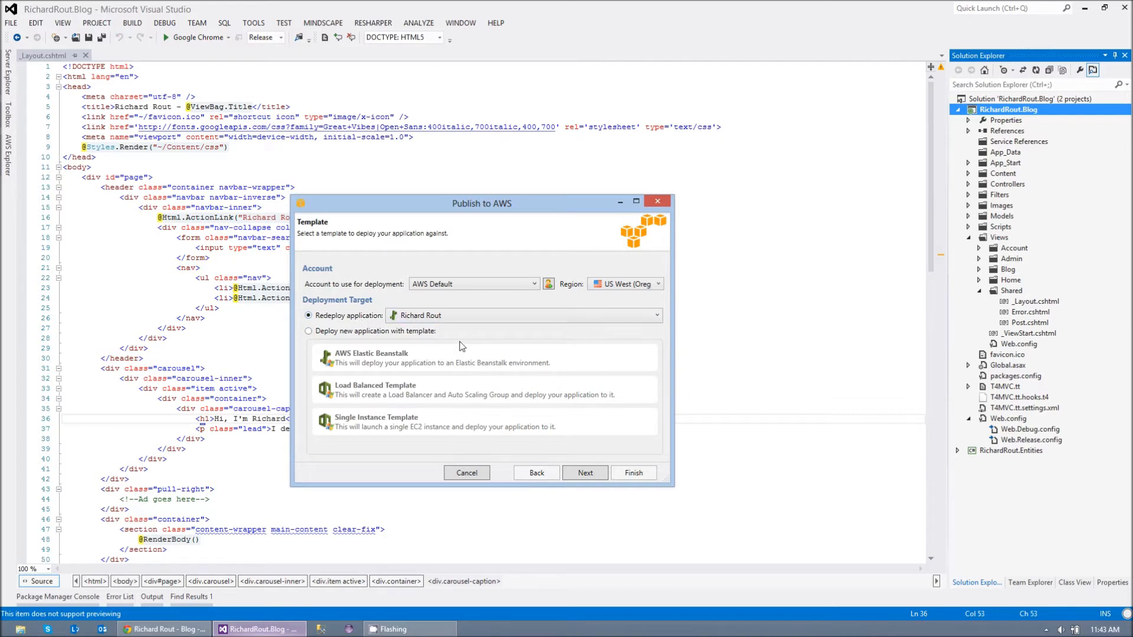
pyautogui.click(584, 472)
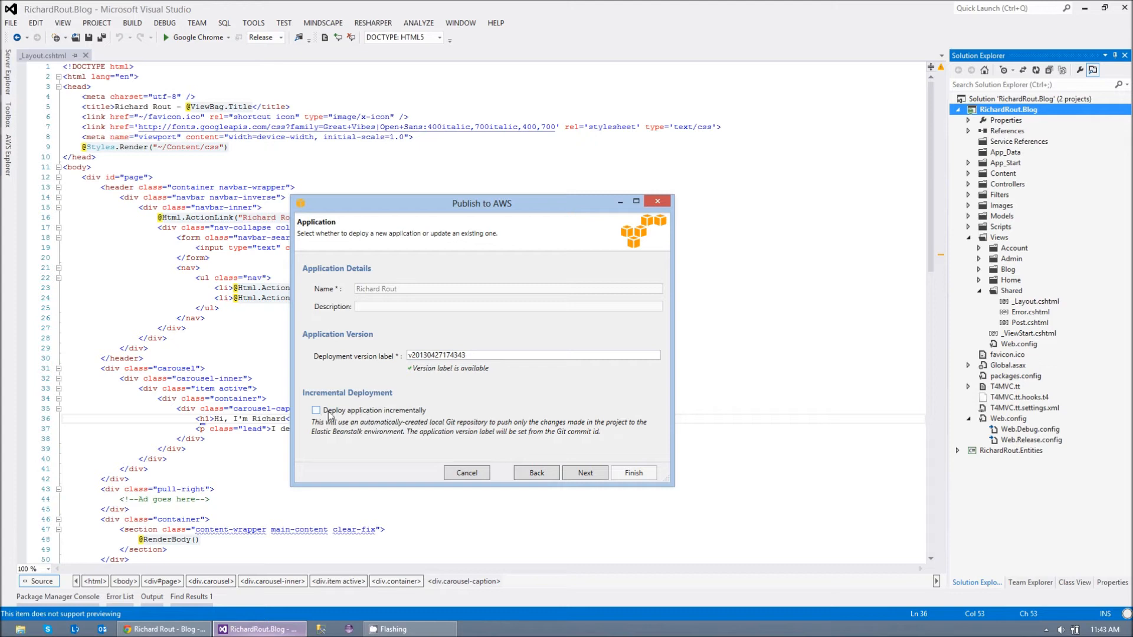
# Leave incremental deployment off, target environment Rich-Rout-Blog, and reach the review summary
pyautogui.click(317, 411)
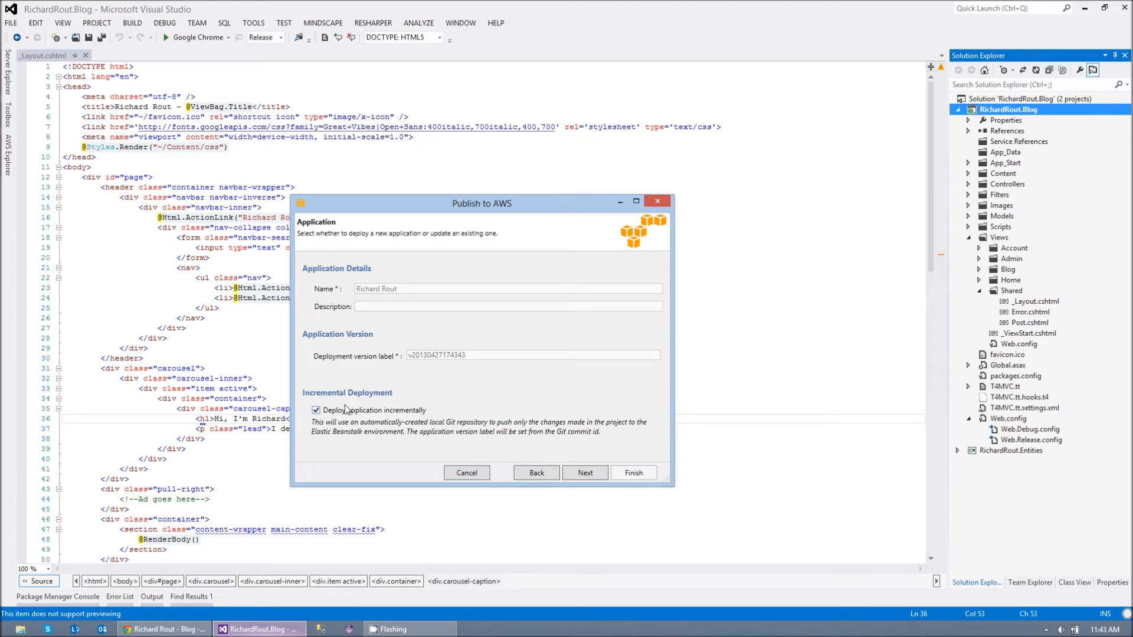
pyautogui.click(316, 410)
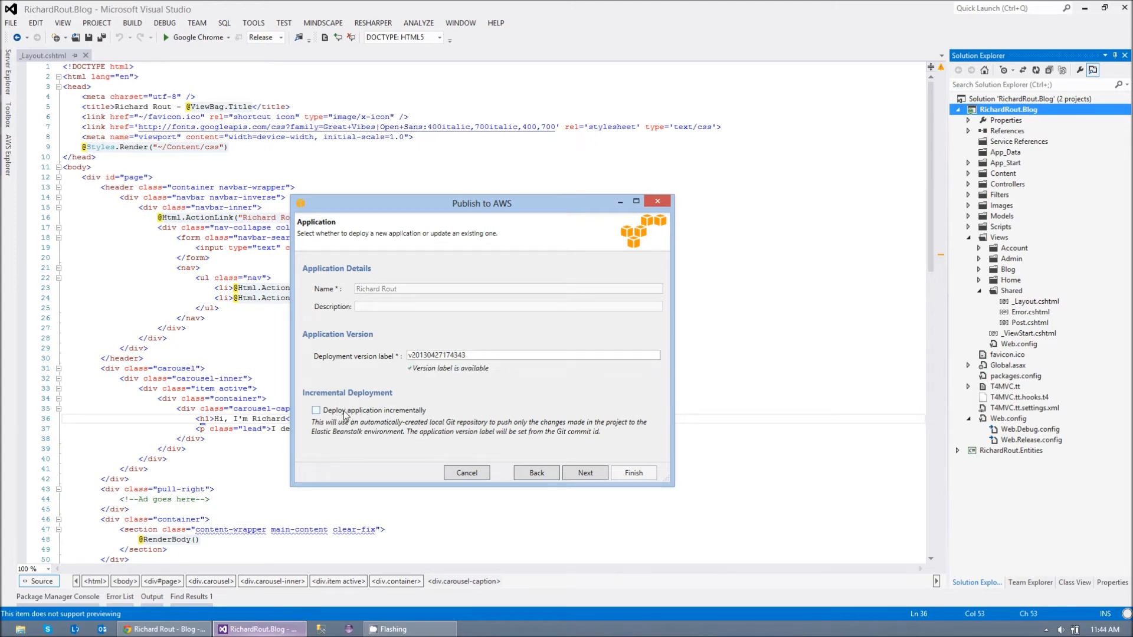
pyautogui.moveTo(584, 472)
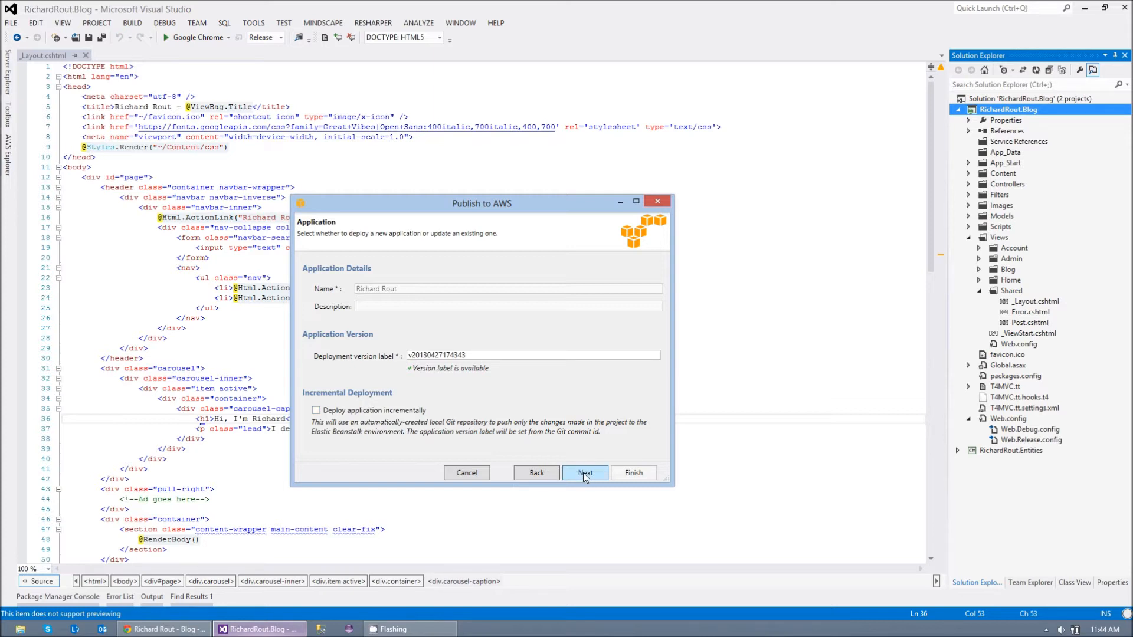
pyautogui.click(585, 472)
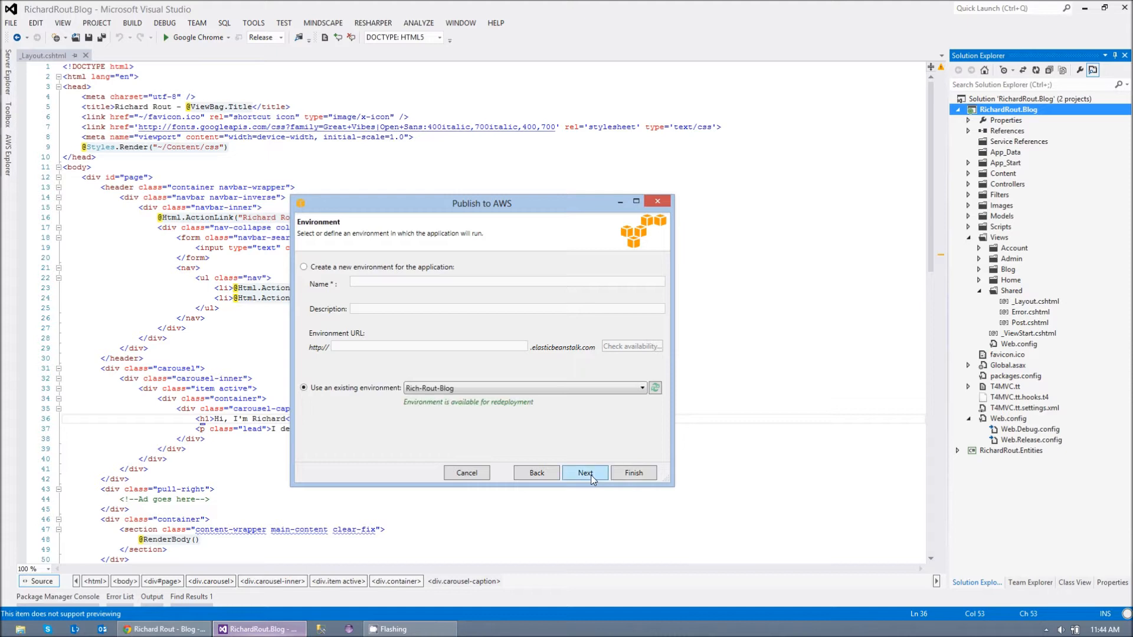
pyautogui.moveTo(609, 475)
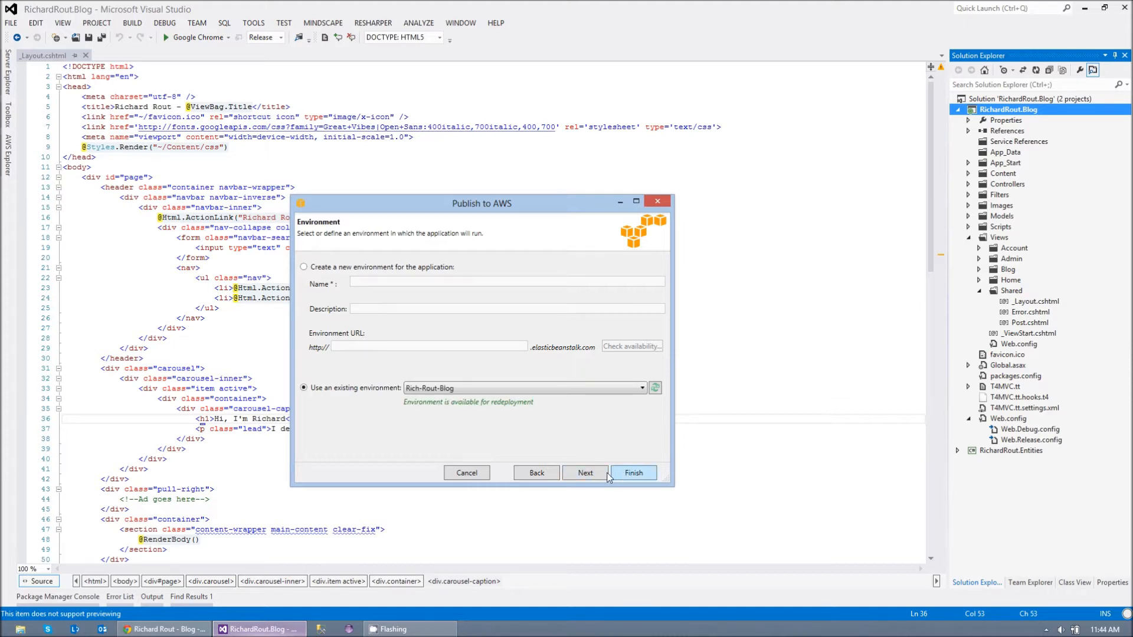
pyautogui.click(584, 472)
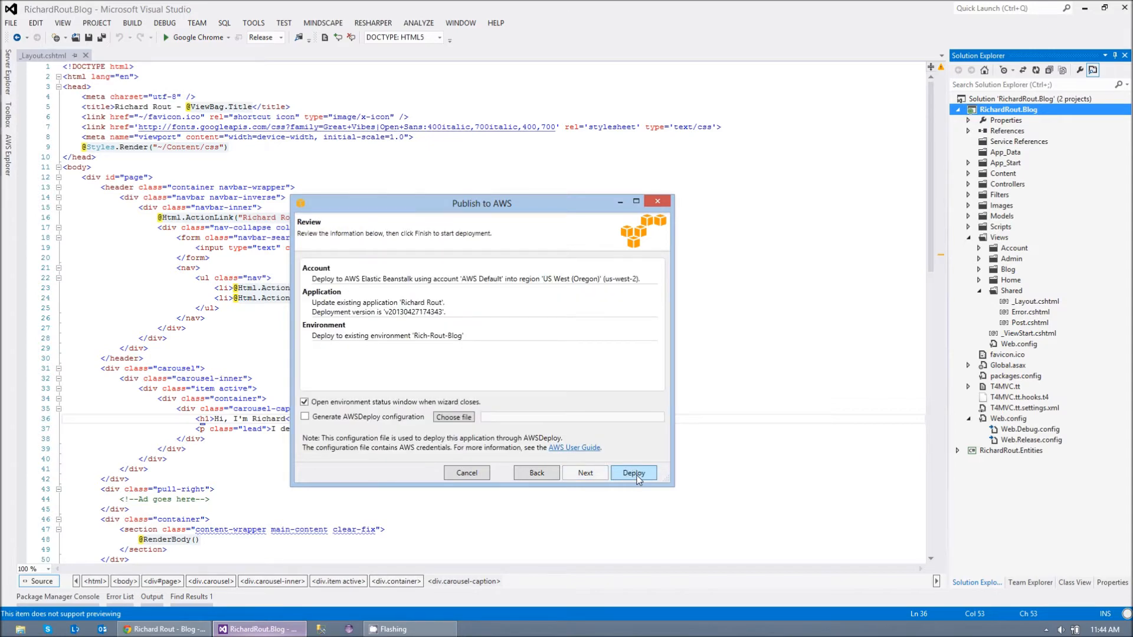
# Deploy the blog to Rich-Rout-Blog and wait for the output to report success
pyautogui.click(632, 472)
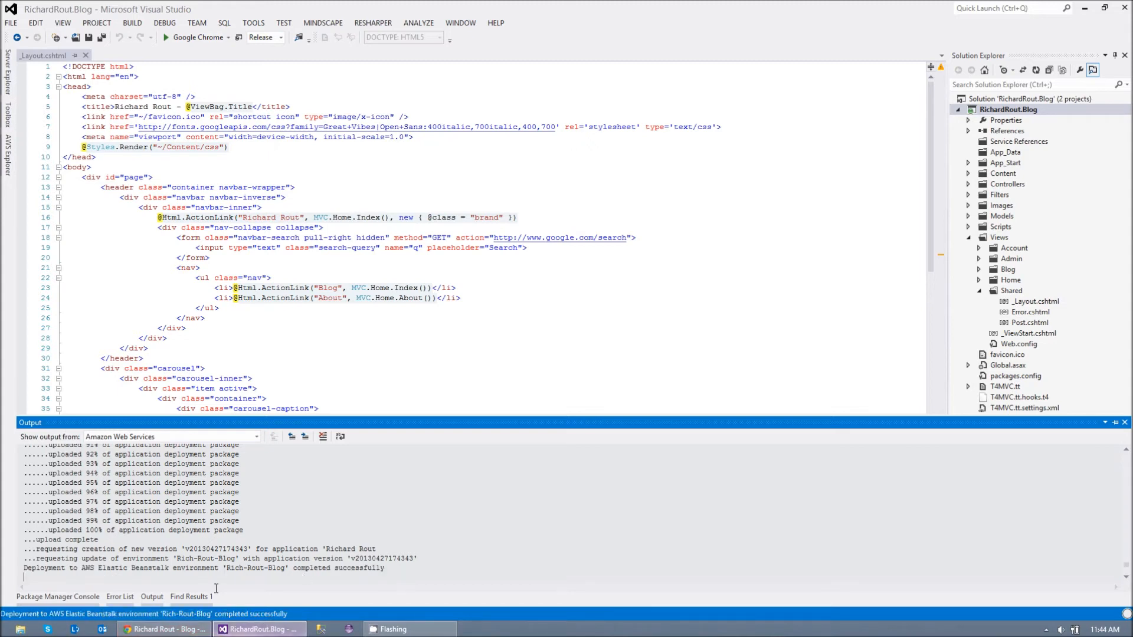
pyautogui.moveTo(168, 629)
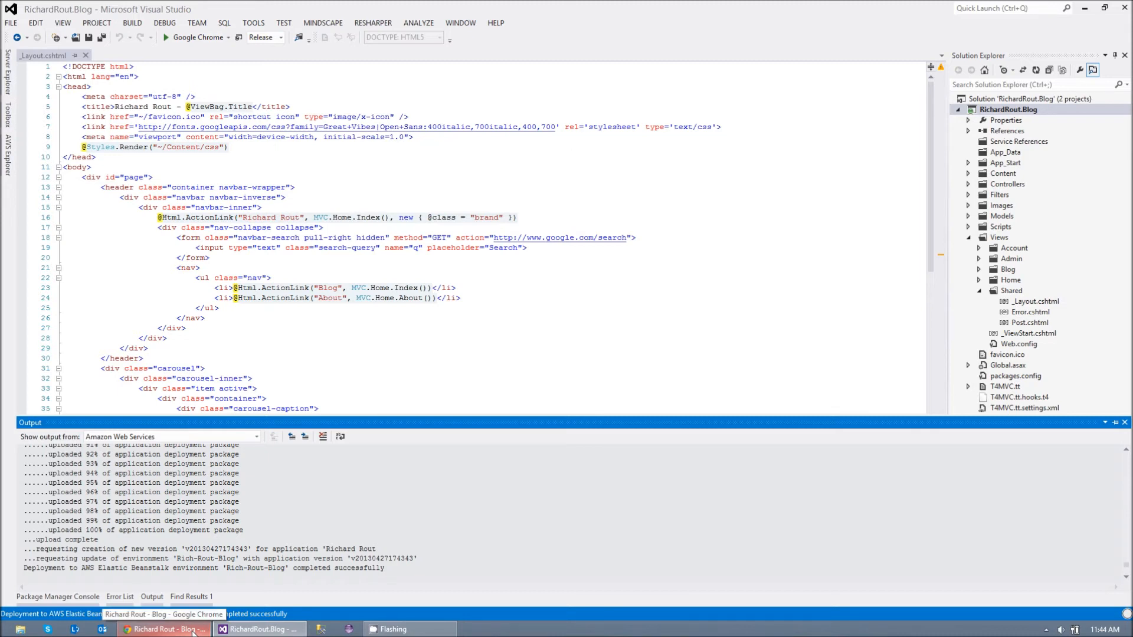
pyautogui.click(163, 629)
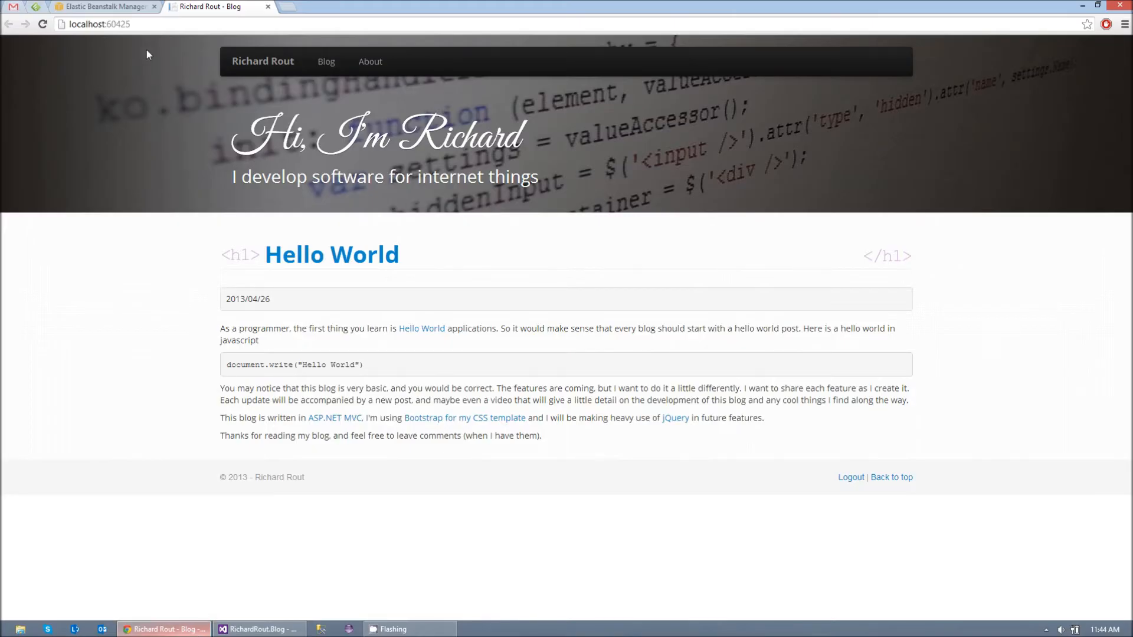
pyautogui.click(102, 7)
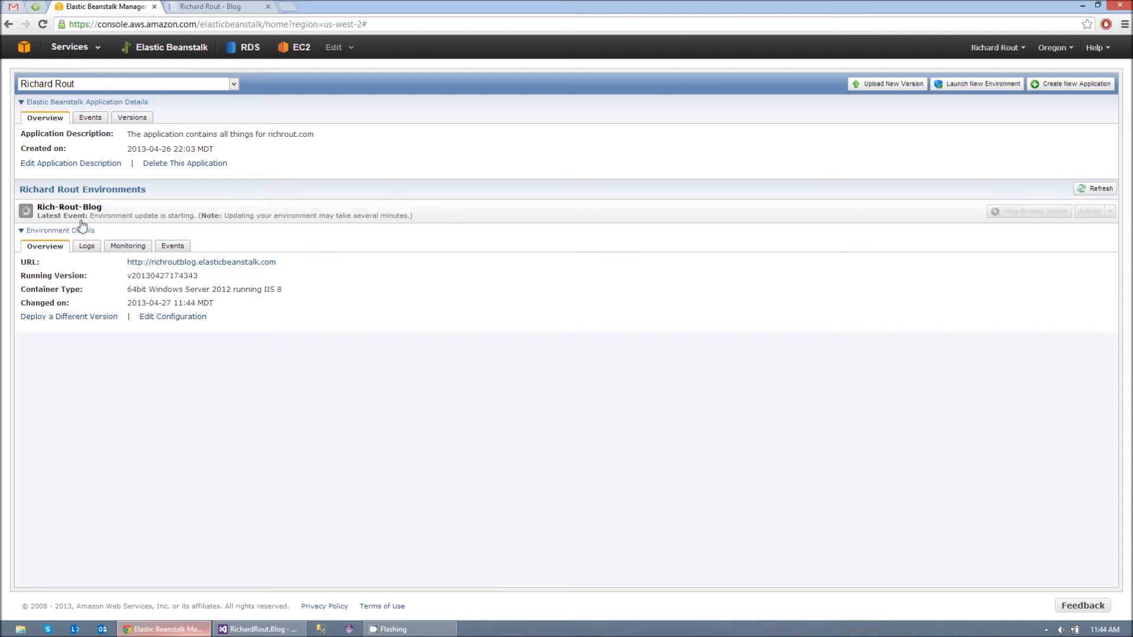
pyautogui.moveTo(179, 252)
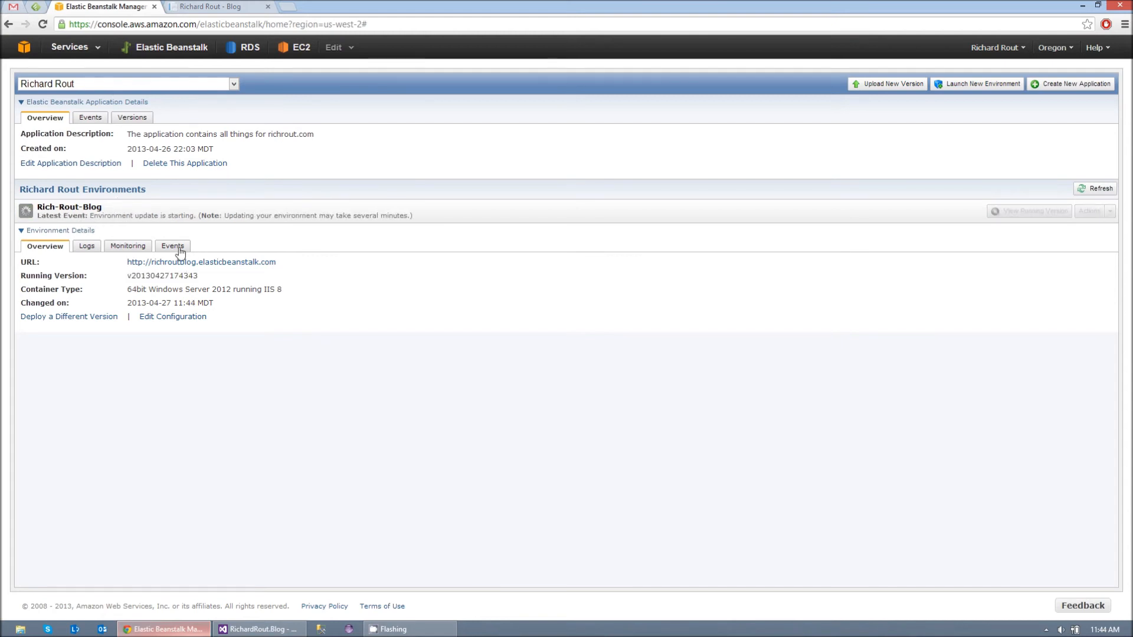
pyautogui.click(172, 246)
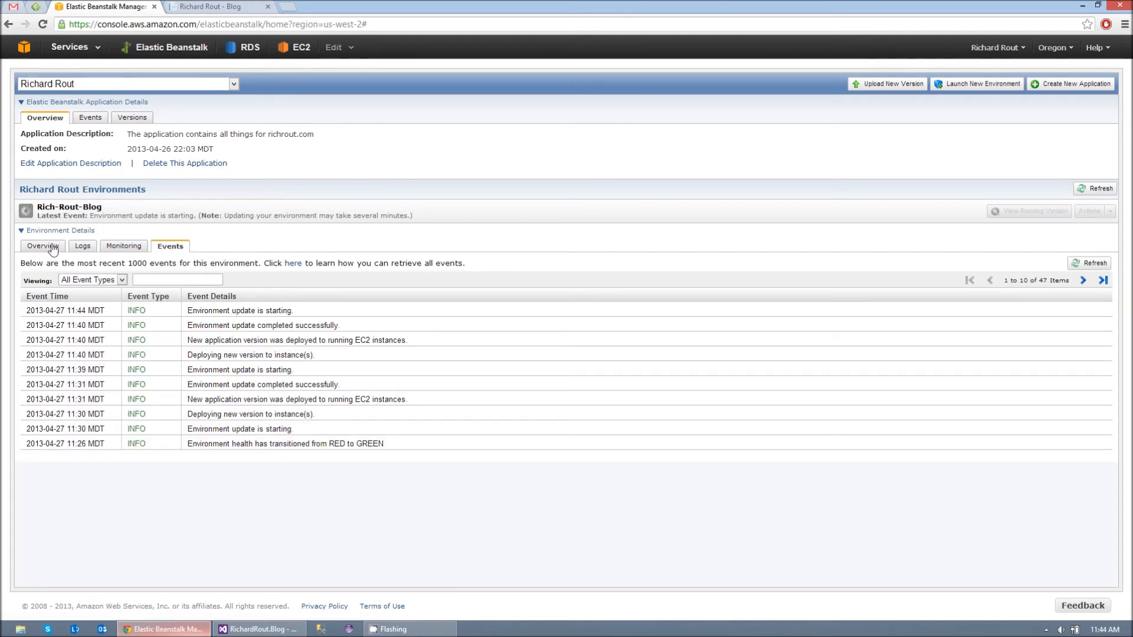
pyautogui.click(44, 247)
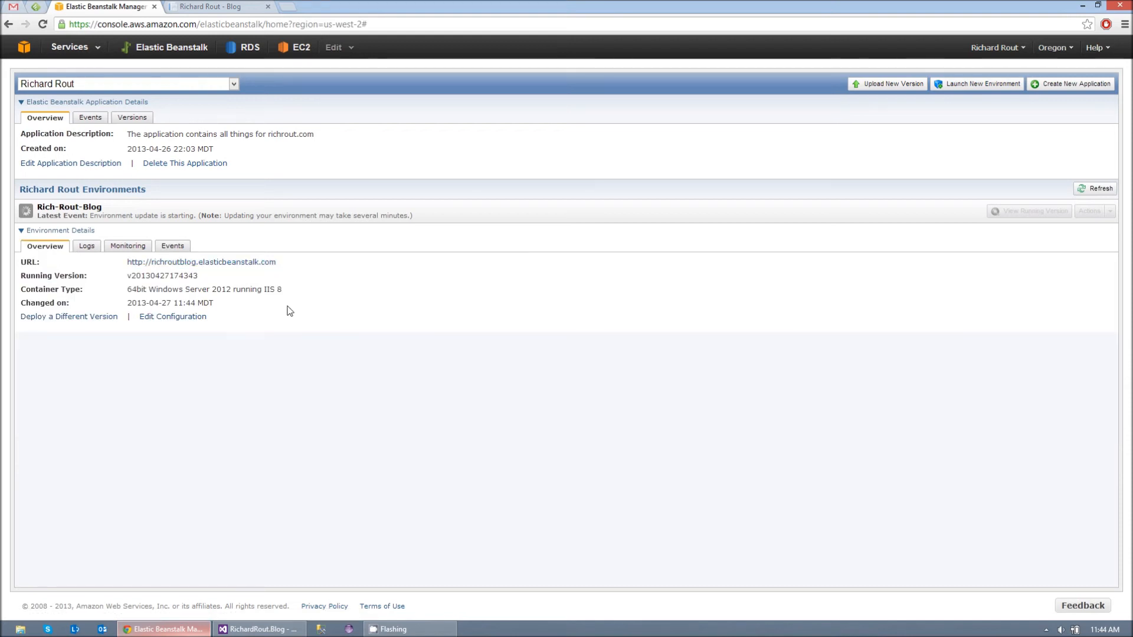
pyautogui.moveTo(404, 320)
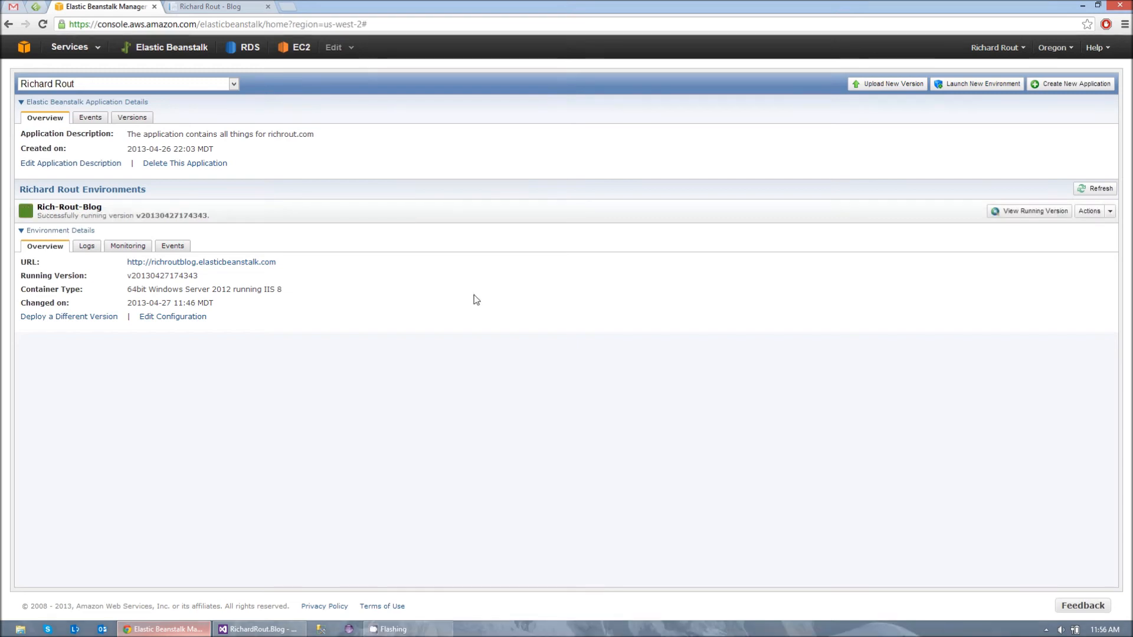
pyautogui.moveTo(387, 268)
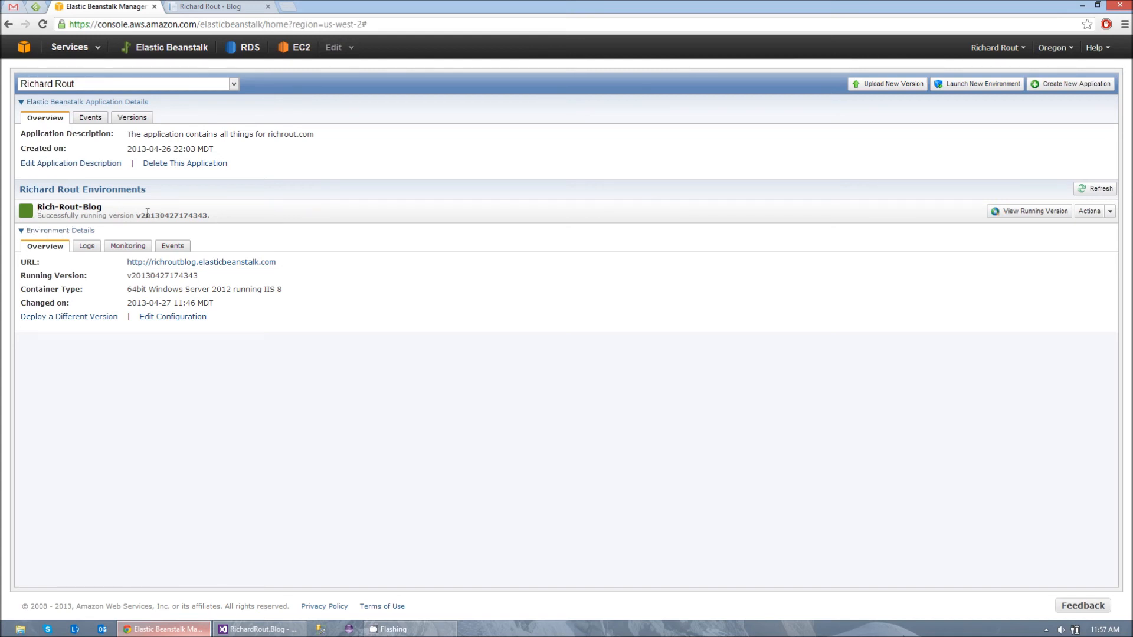
pyautogui.moveTo(153, 303)
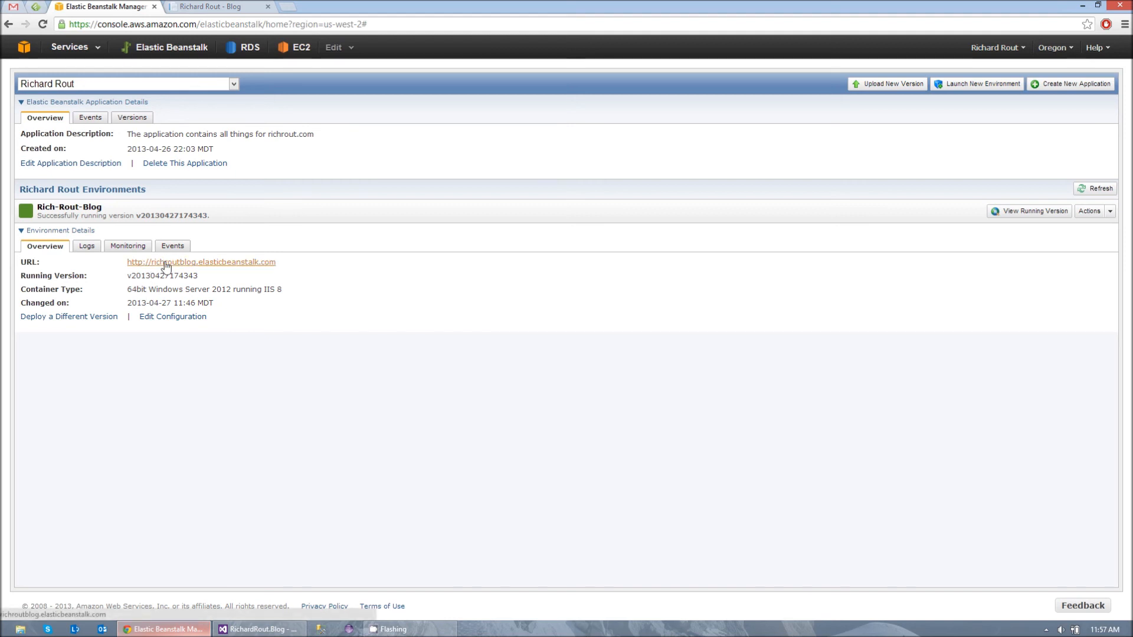
# Load richroutblog.elasticbeanstalk.com and see the actual Richard Rout blog live
pyautogui.click(200, 262)
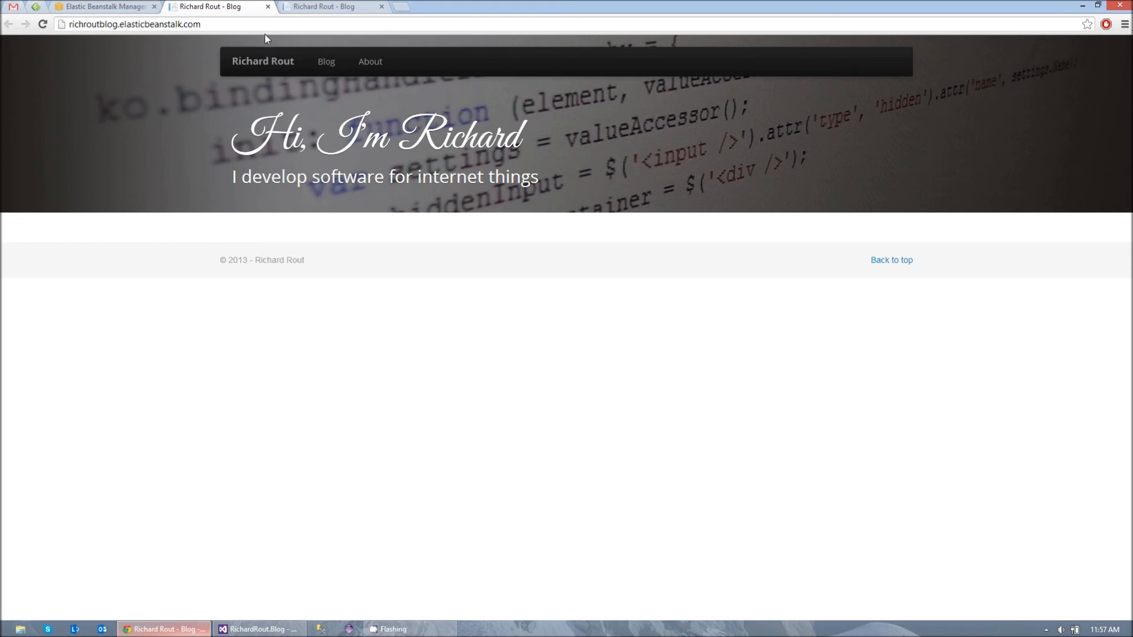
pyautogui.moveTo(343, 128)
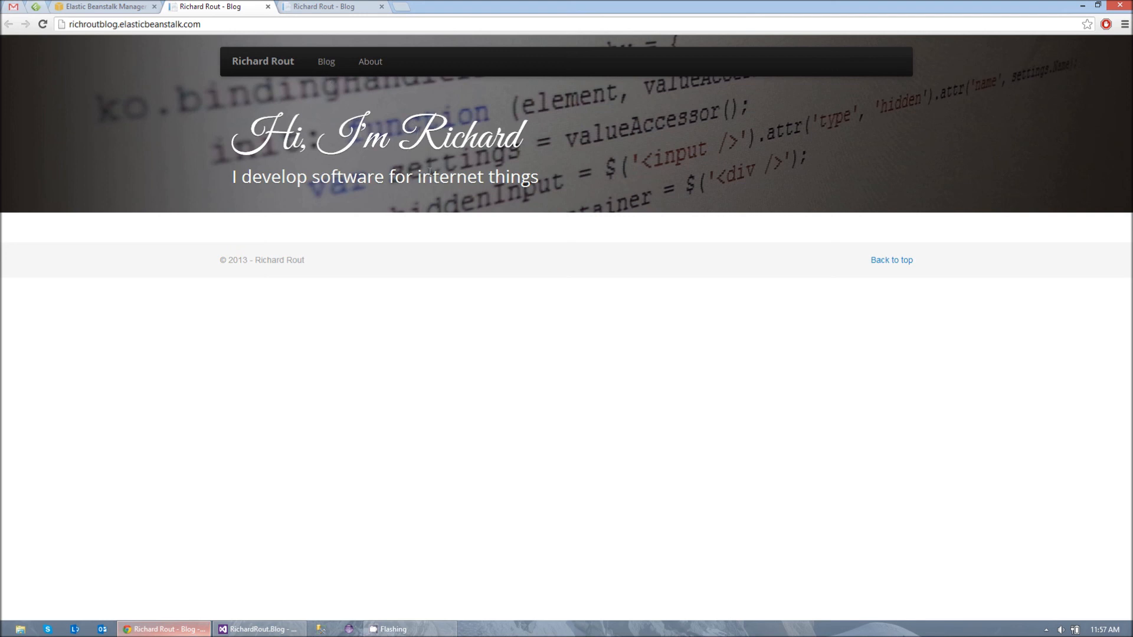
pyautogui.moveTo(680, 249)
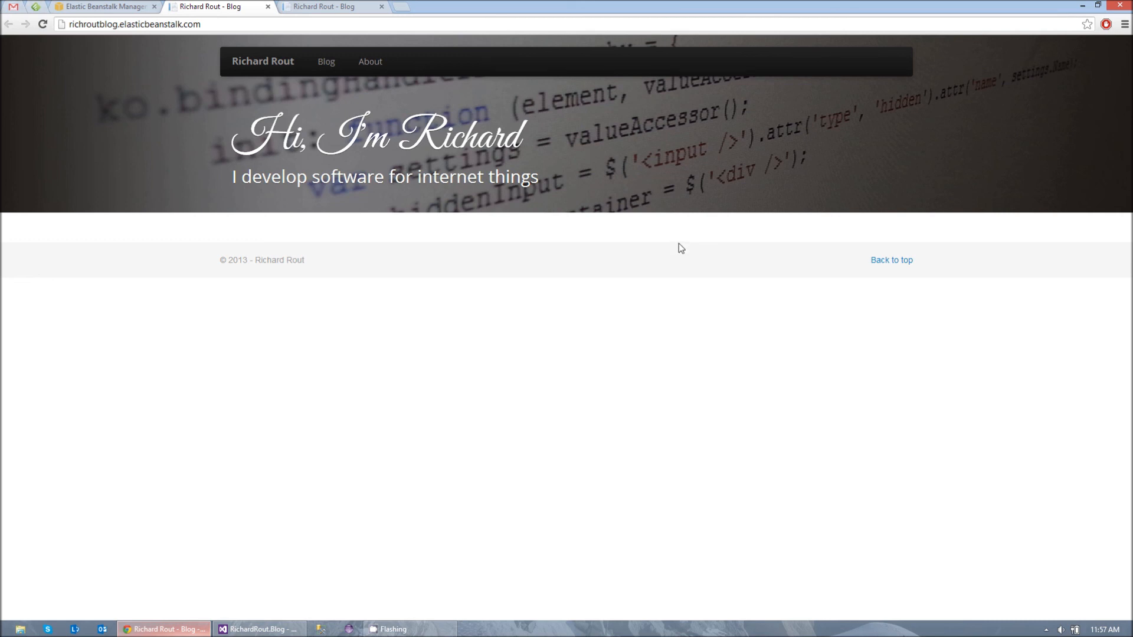
pyautogui.moveTo(711, 248)
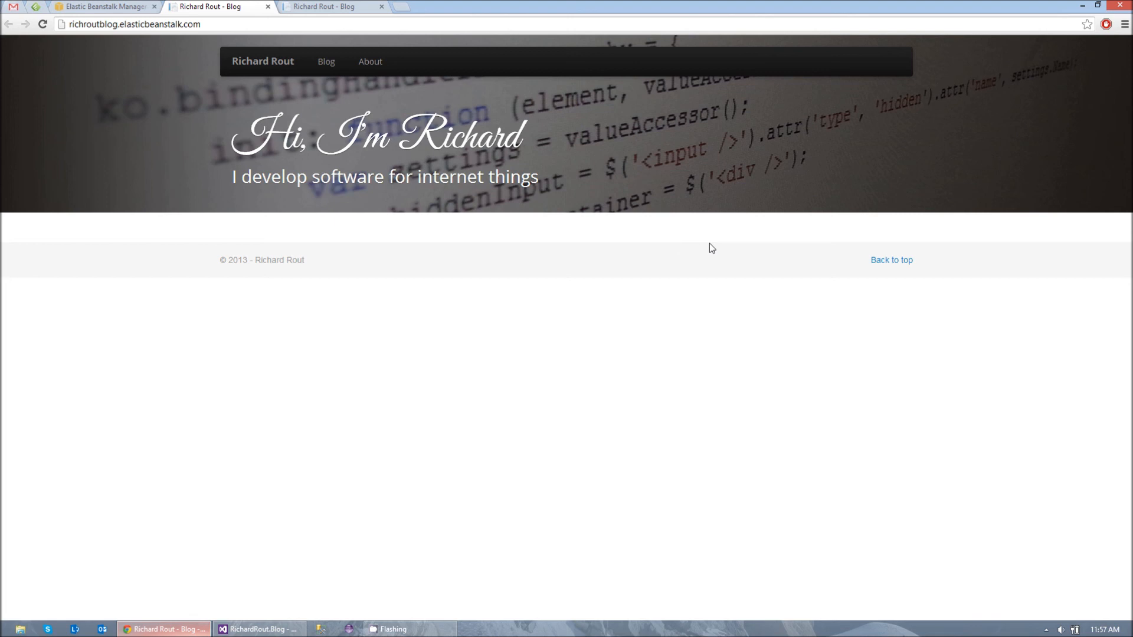
pyautogui.moveTo(1082, 291)
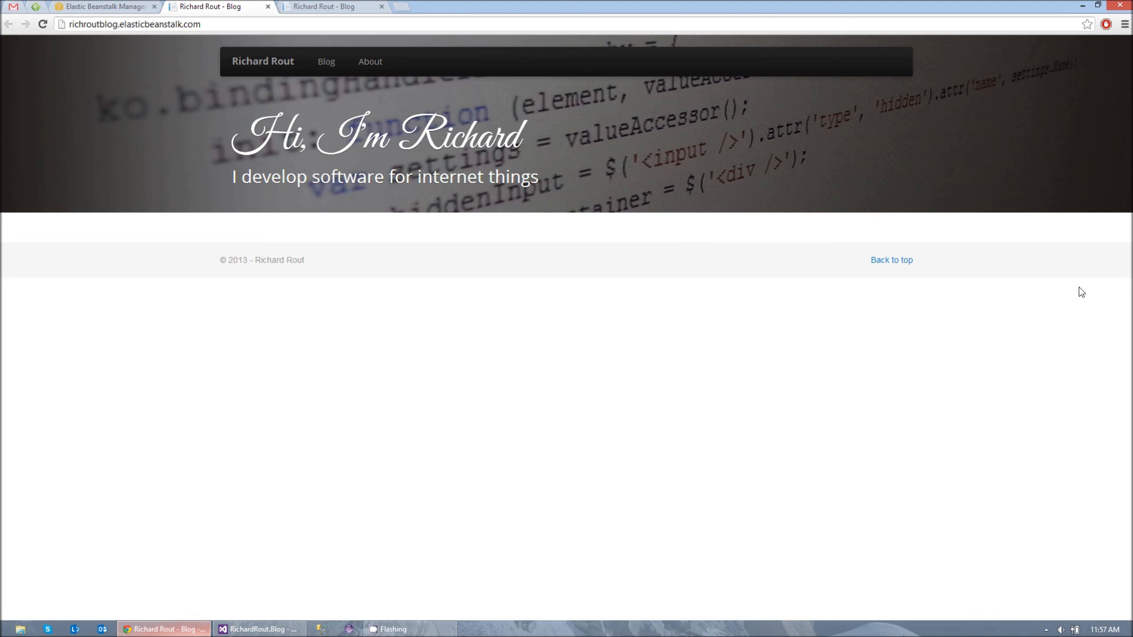